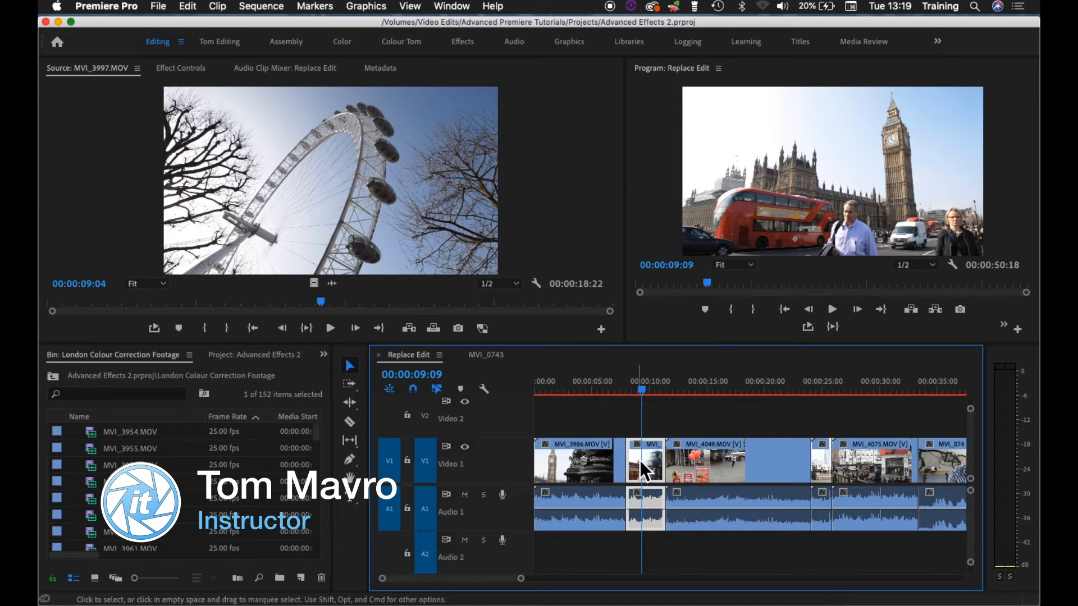
{"action": "mouse_move", "coordinate": [350, 250]}
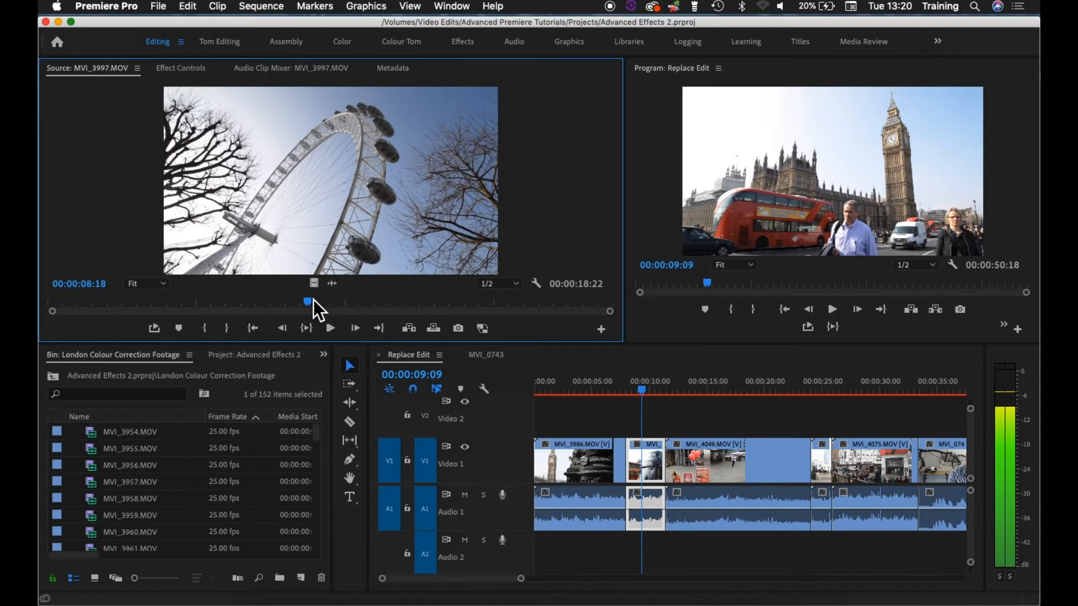
Scrub the London Eye source clip to 00:00:09:06 and mark the In point there.
{"action": "left_click_drag", "start_coordinate": [307, 301], "coordinate": [322, 301]}
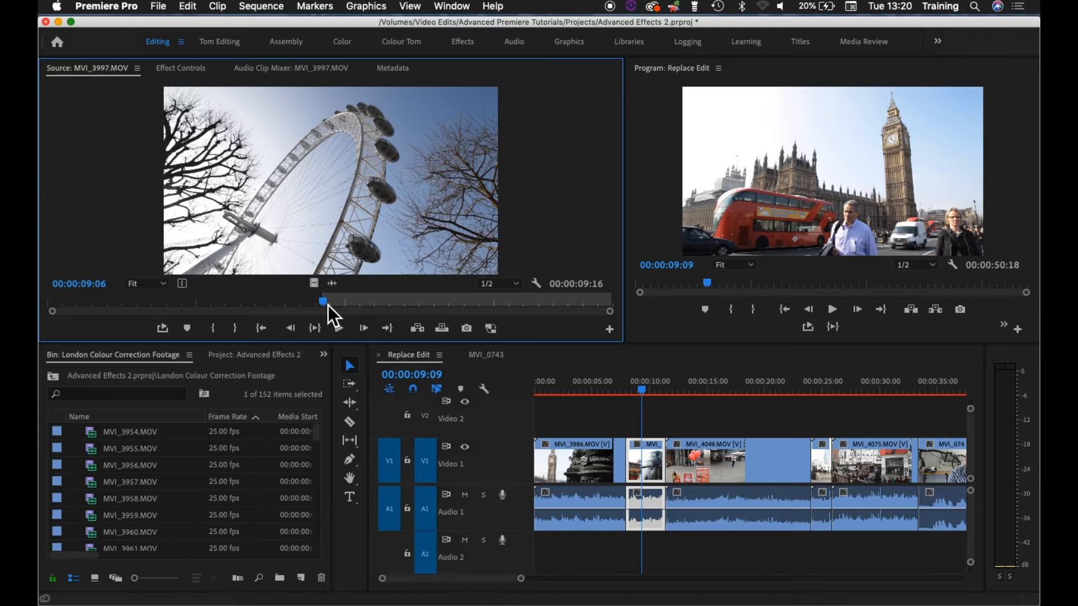
{"action": "mouse_move", "coordinate": [382, 311]}
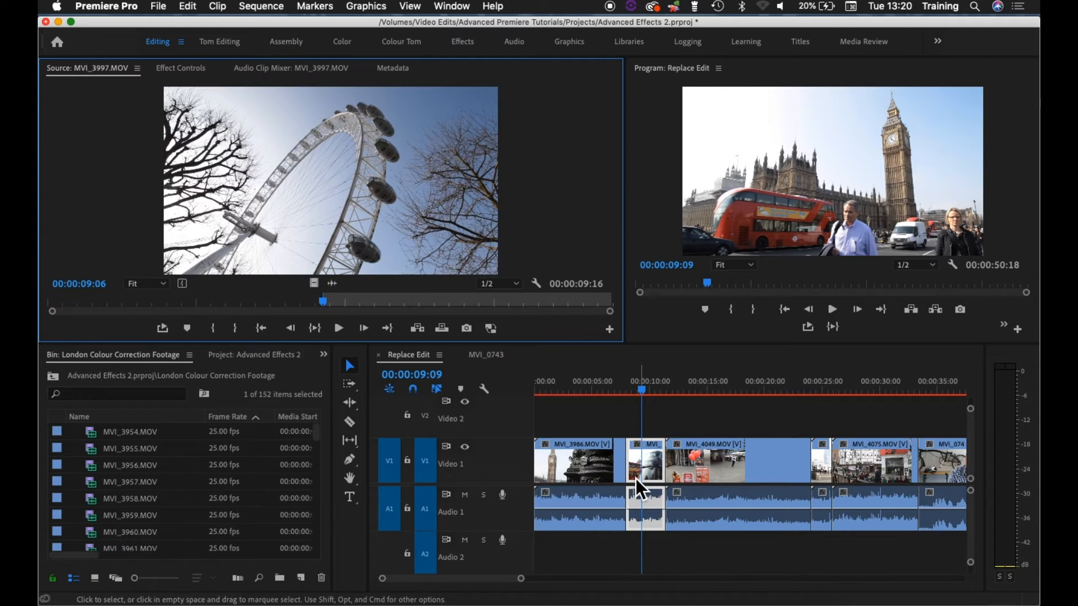
{"action": "mouse_move", "coordinate": [649, 479]}
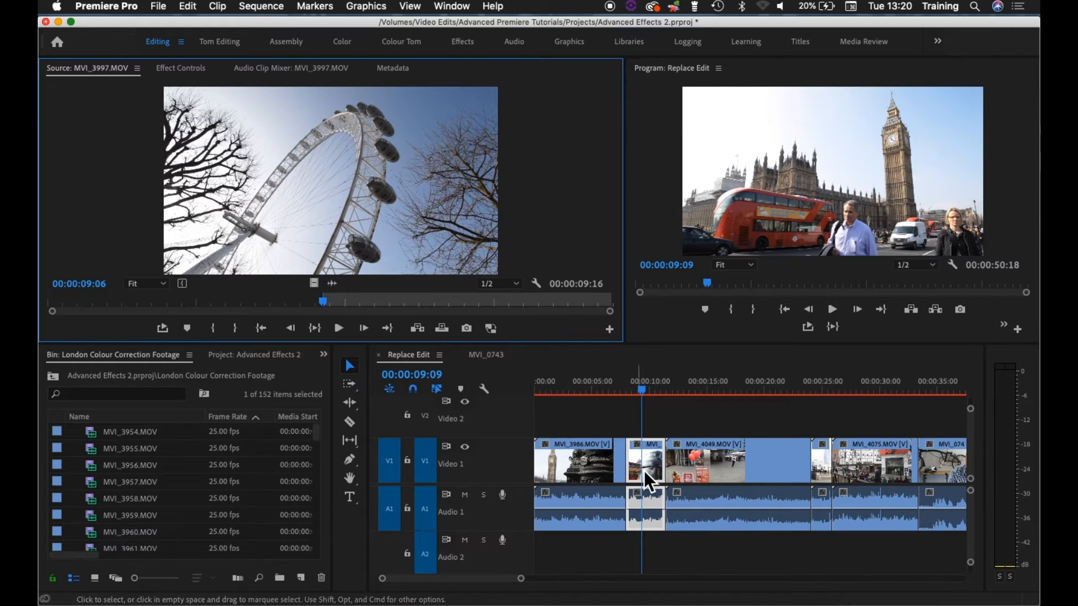
{"action": "mouse_move", "coordinate": [653, 479]}
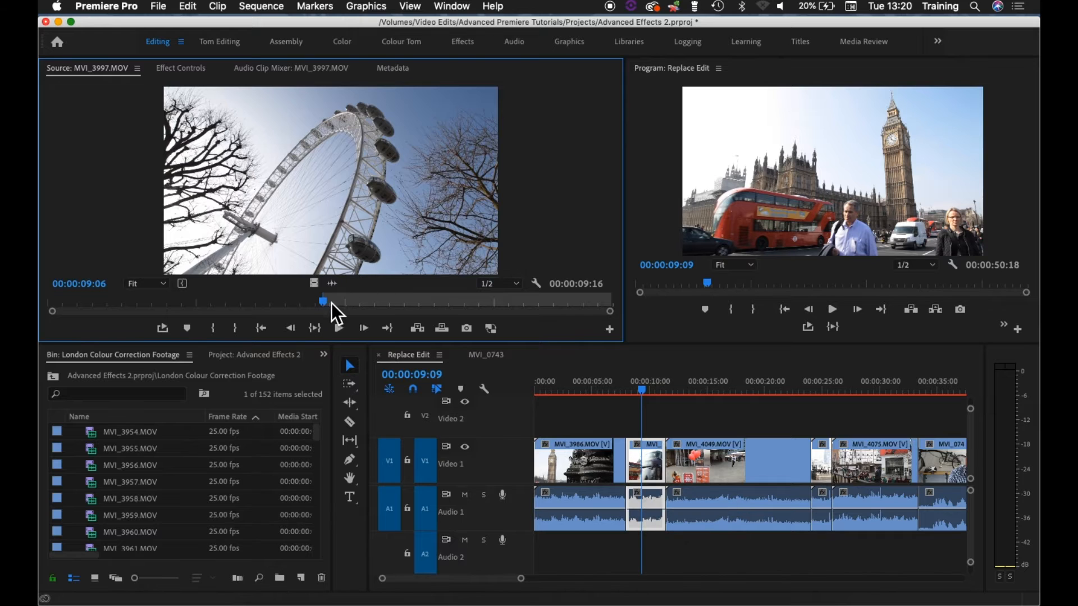
{"action": "mouse_move", "coordinate": [601, 313]}
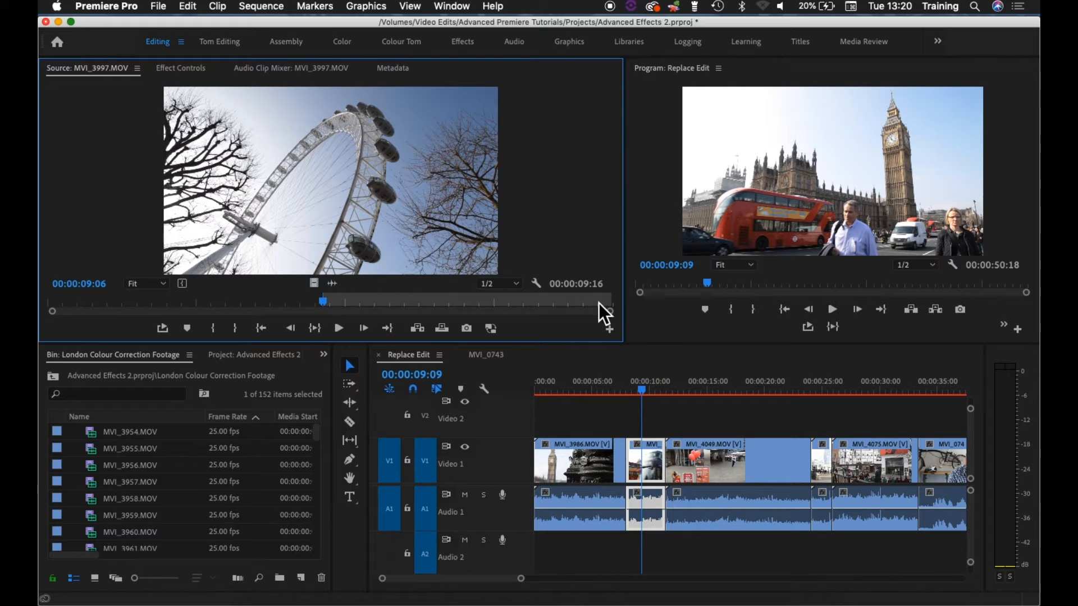
{"action": "mouse_move", "coordinate": [375, 299]}
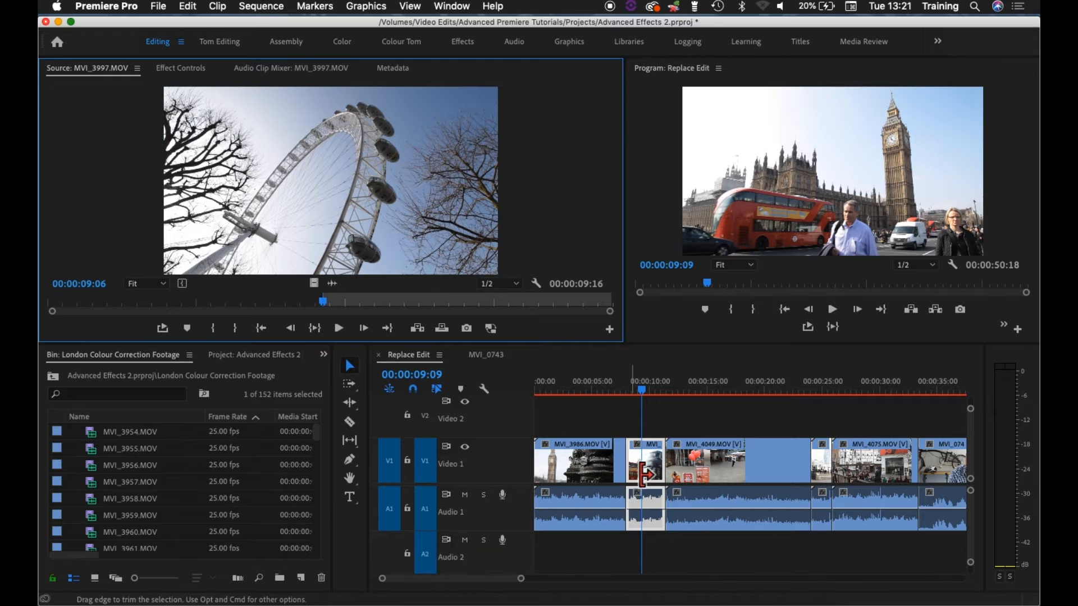
{"action": "mouse_move", "coordinate": [646, 486]}
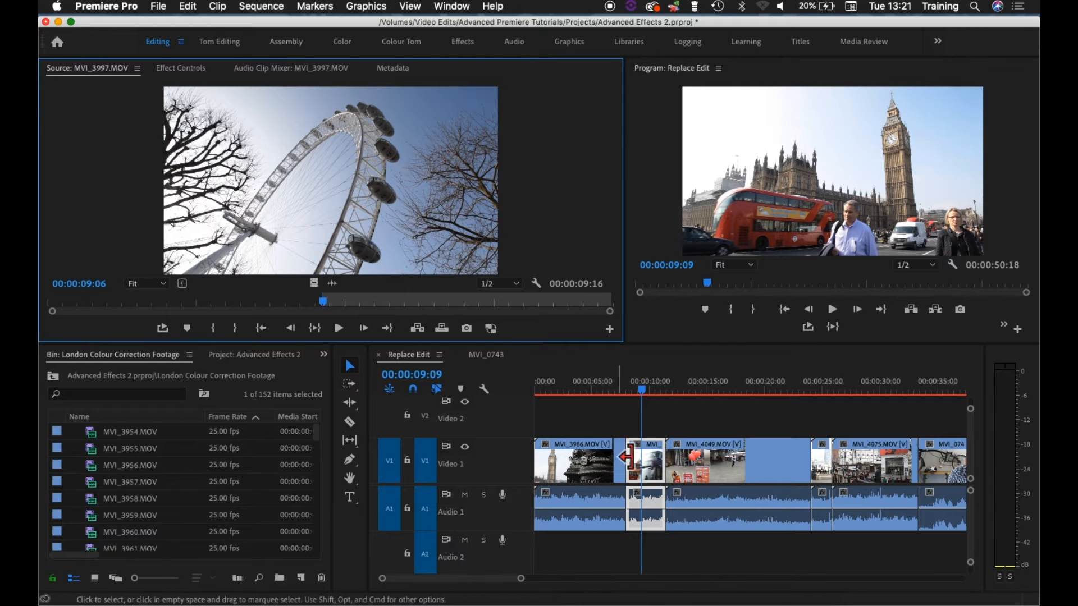
{"action": "mouse_move", "coordinate": [665, 474]}
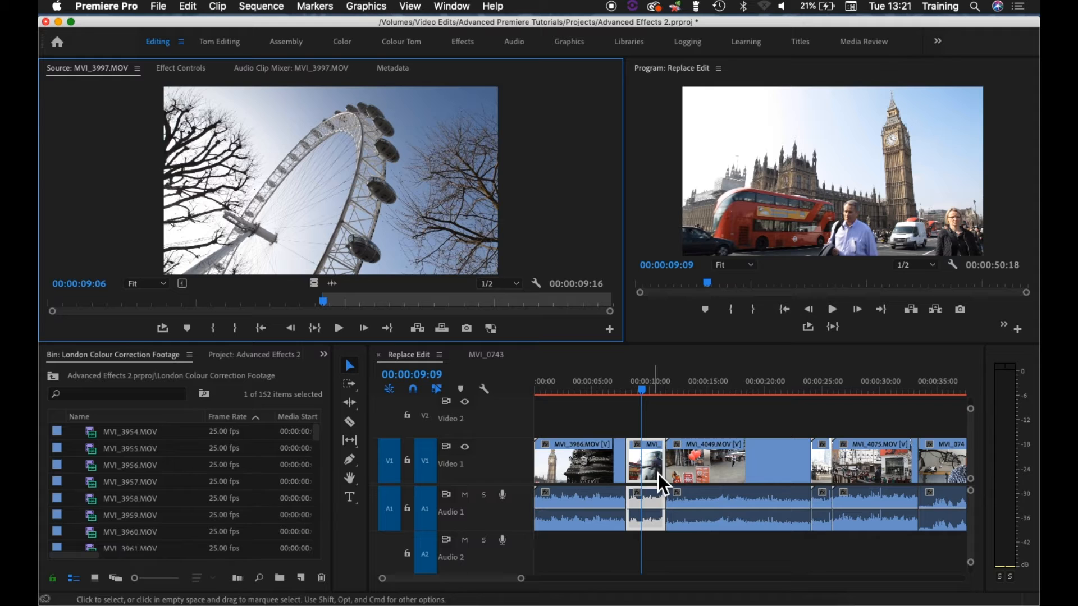
{"action": "mouse_move", "coordinate": [655, 478]}
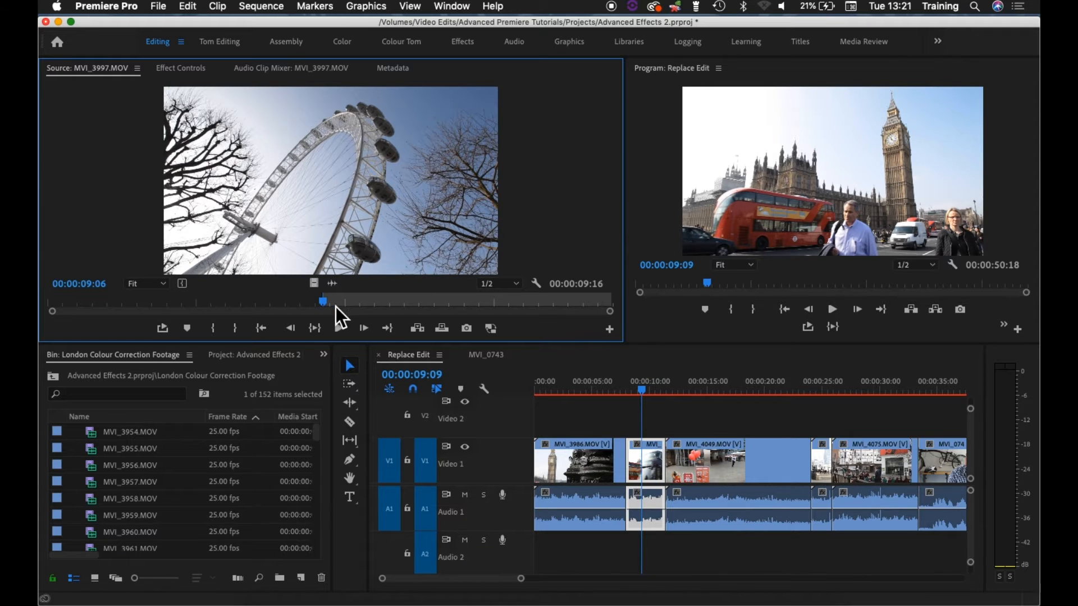
{"action": "mouse_move", "coordinate": [337, 206]}
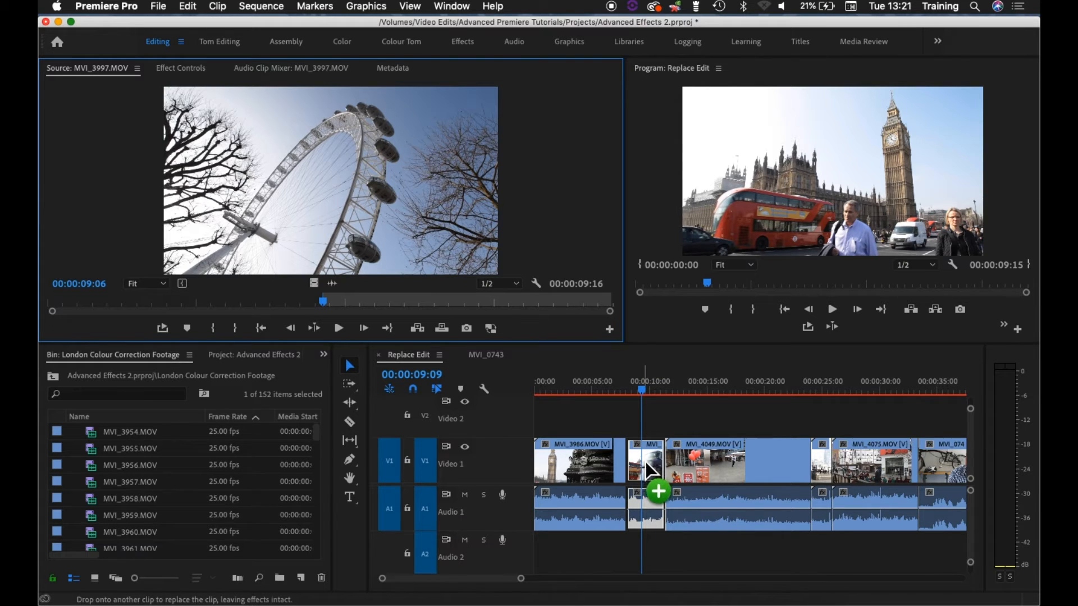
Replace the short clip after MVI_3986 on Video 1 with the London Eye shot.
{"action": "left_click", "coordinate": [646, 461]}
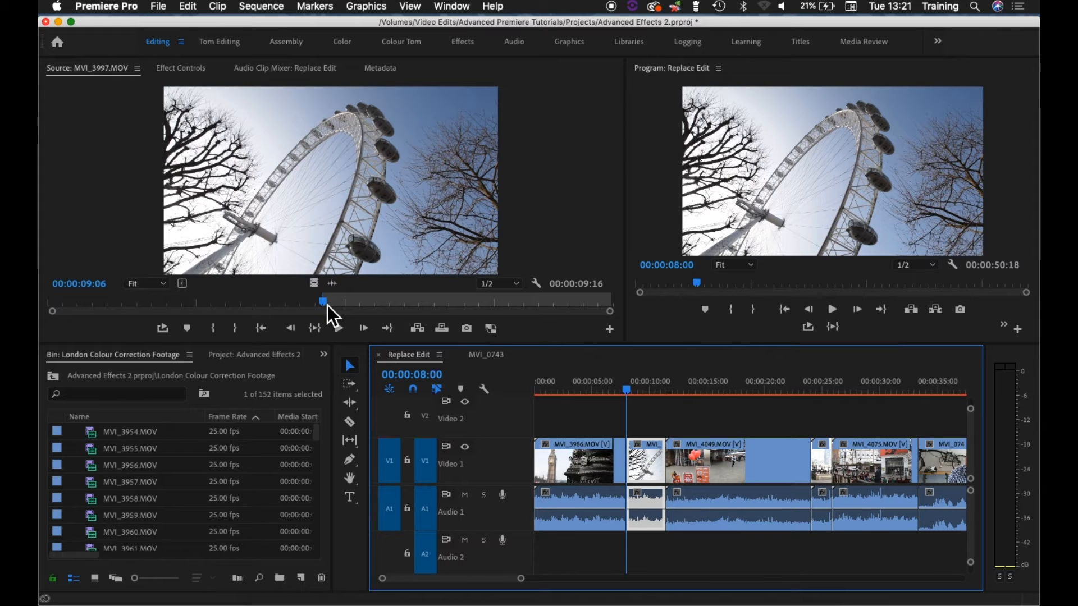
{"action": "mouse_move", "coordinate": [631, 405]}
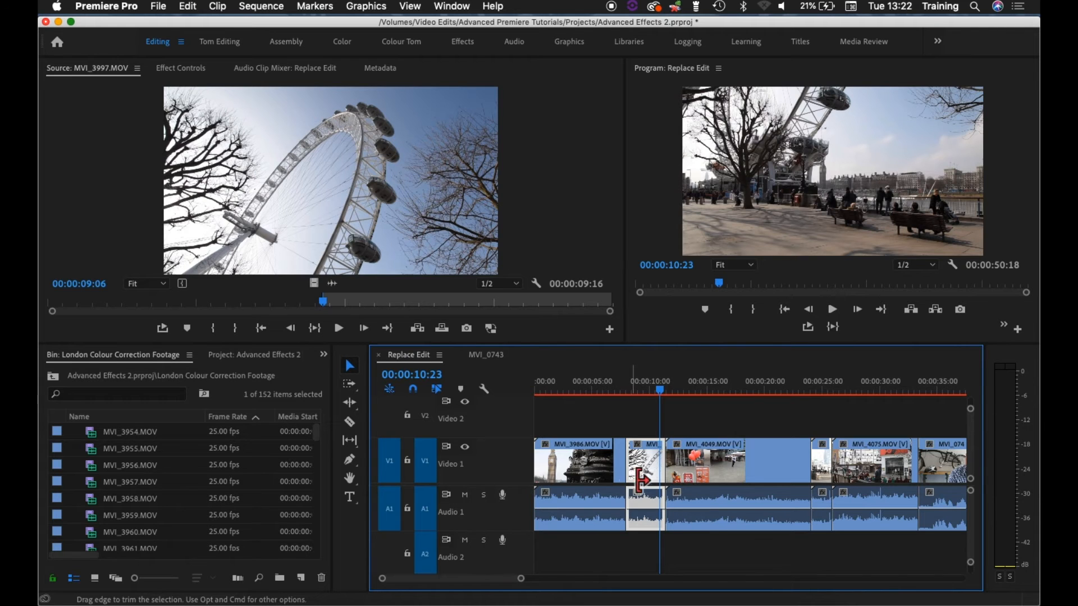
{"action": "mouse_move", "coordinate": [649, 484]}
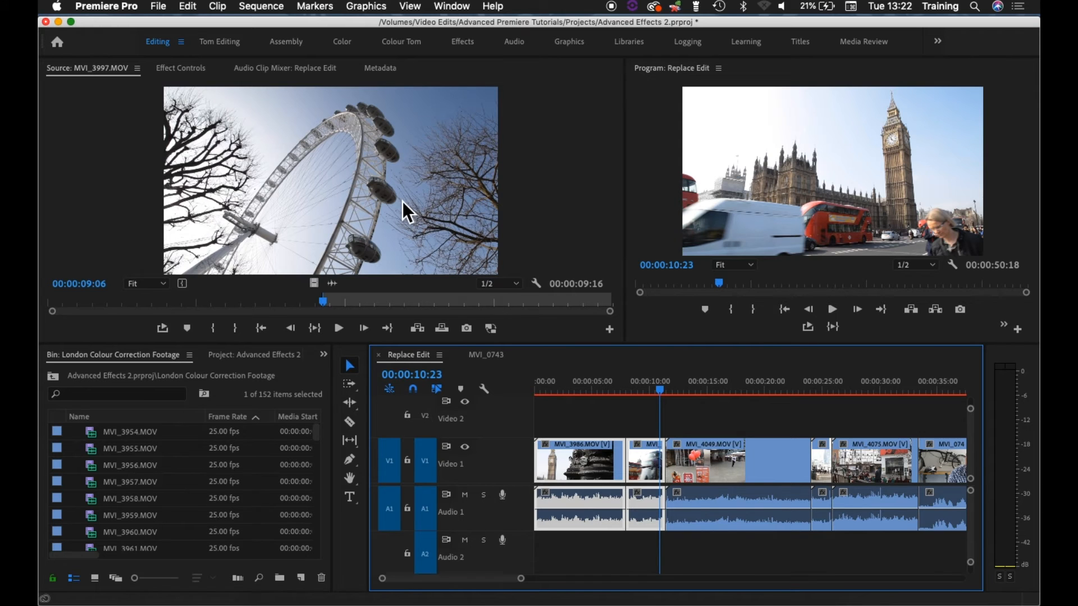
{"action": "left_click", "coordinate": [540, 391]}
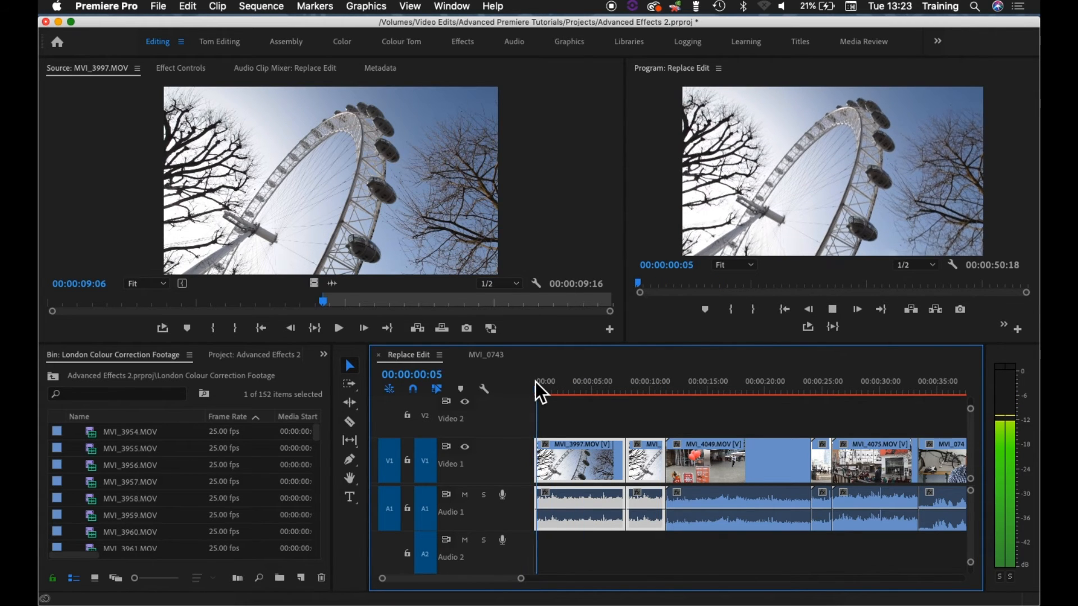
{"action": "left_click", "coordinate": [554, 392]}
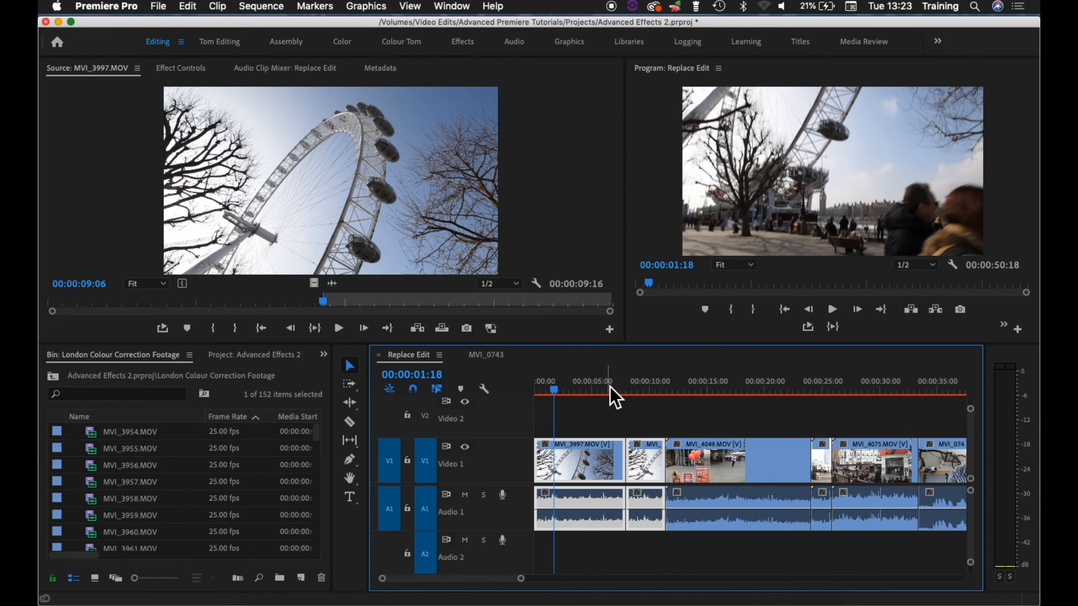
{"action": "left_click", "coordinate": [831, 308]}
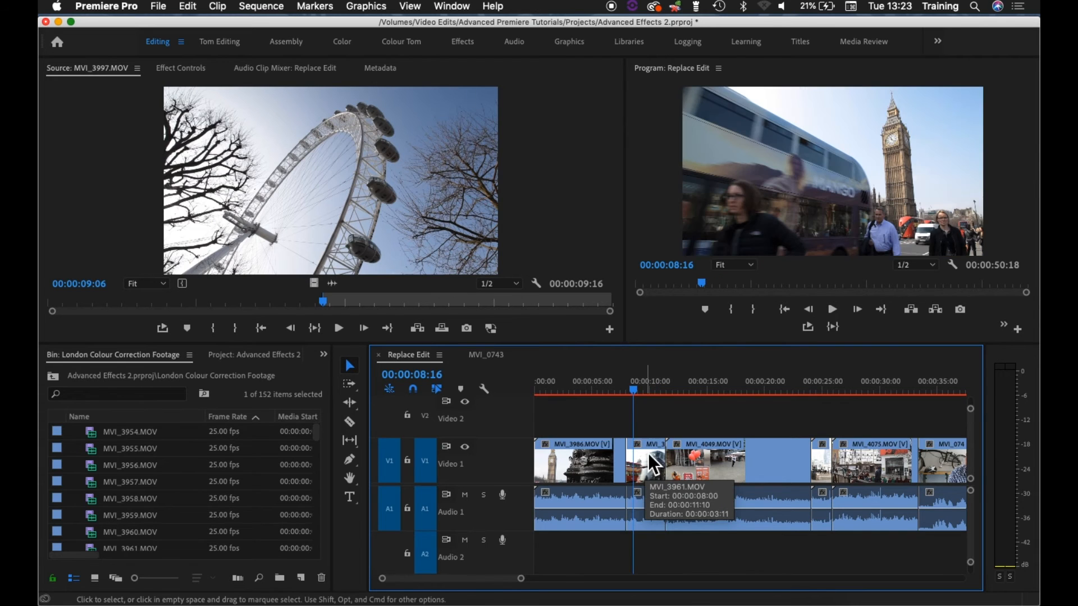
{"action": "mouse_move", "coordinate": [650, 481]}
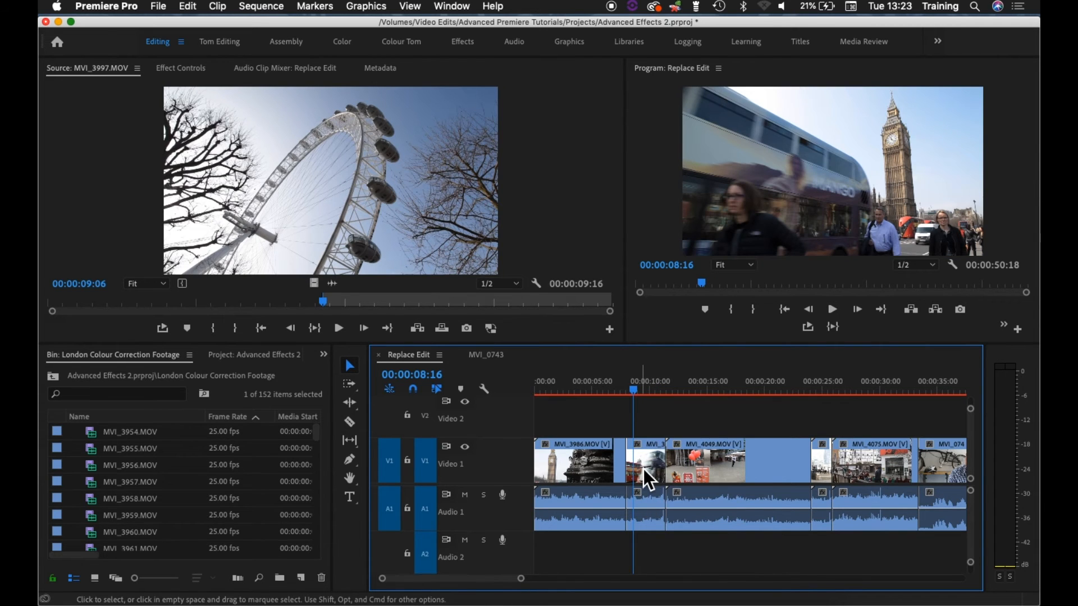
{"action": "mouse_move", "coordinate": [646, 468]}
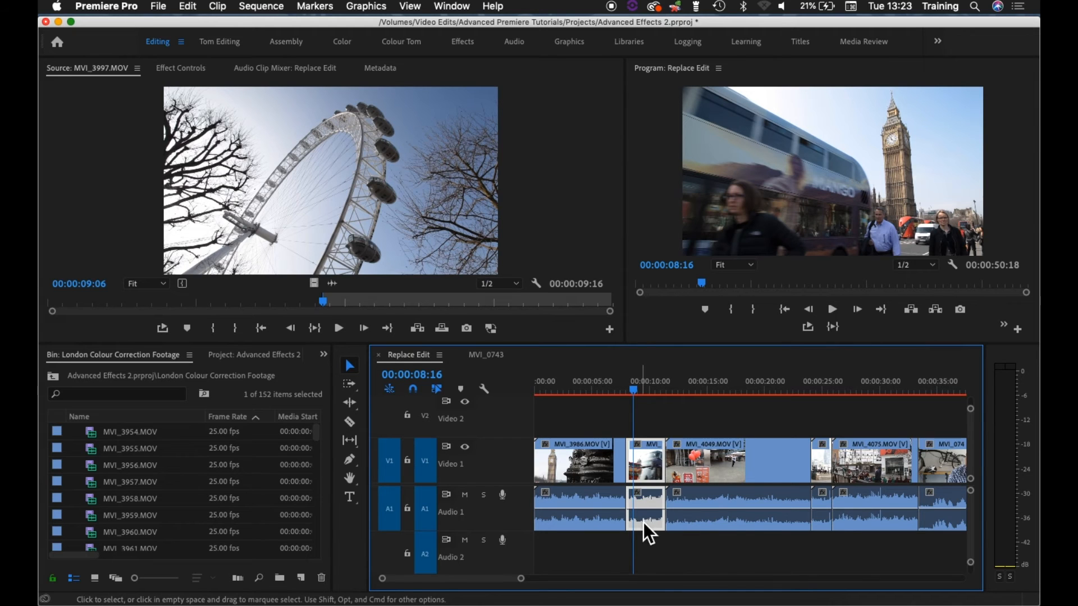
{"action": "mouse_move", "coordinate": [650, 487]}
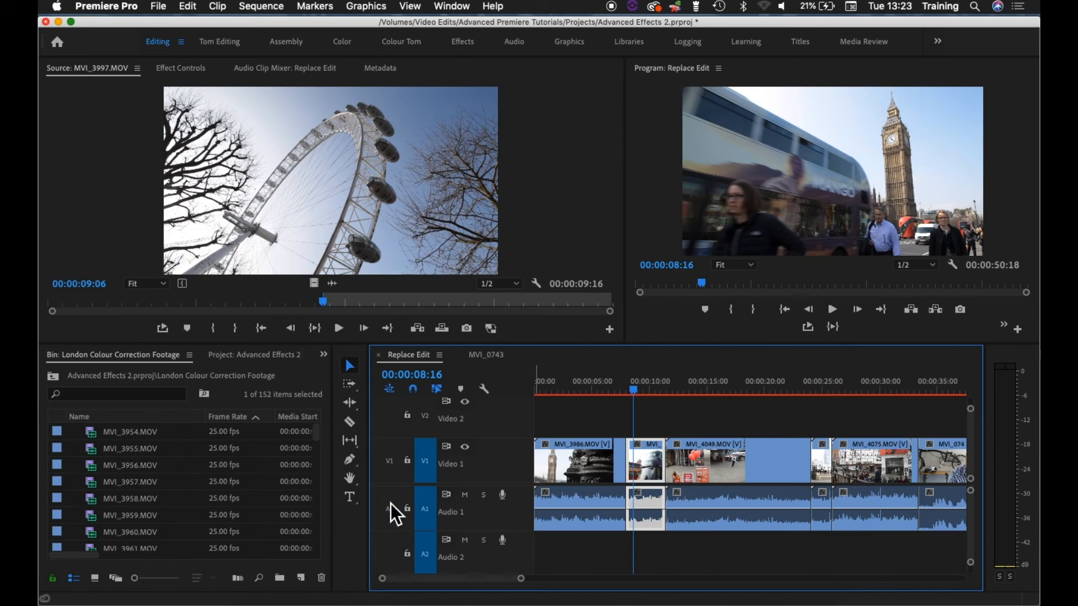
{"action": "mouse_move", "coordinate": [399, 492]}
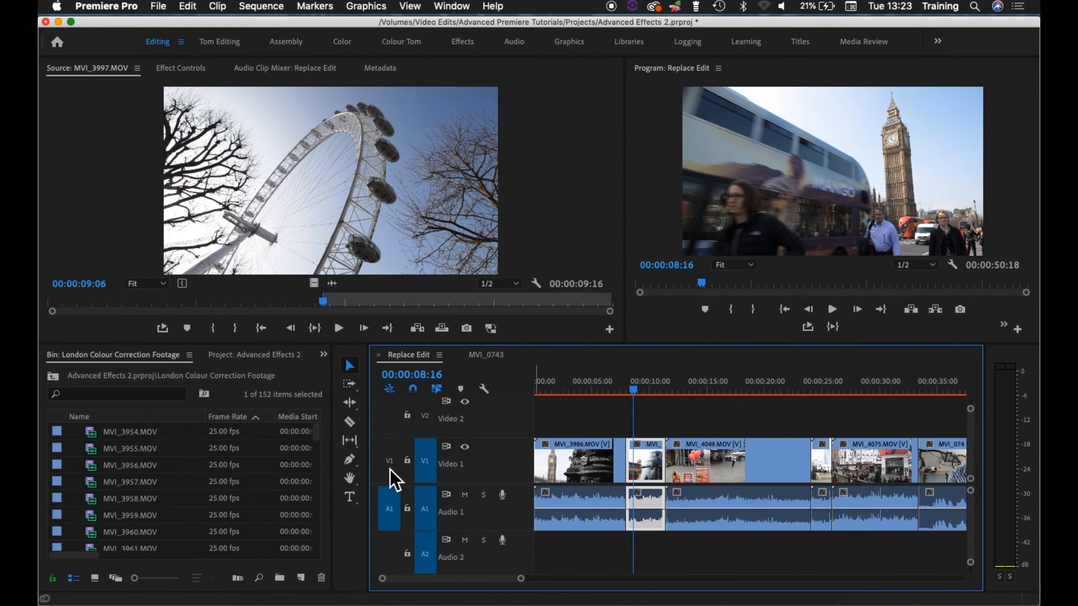
Patch only source video to V1 with A1 off, and bring up the short clip's options.
{"action": "left_click", "coordinate": [389, 460]}
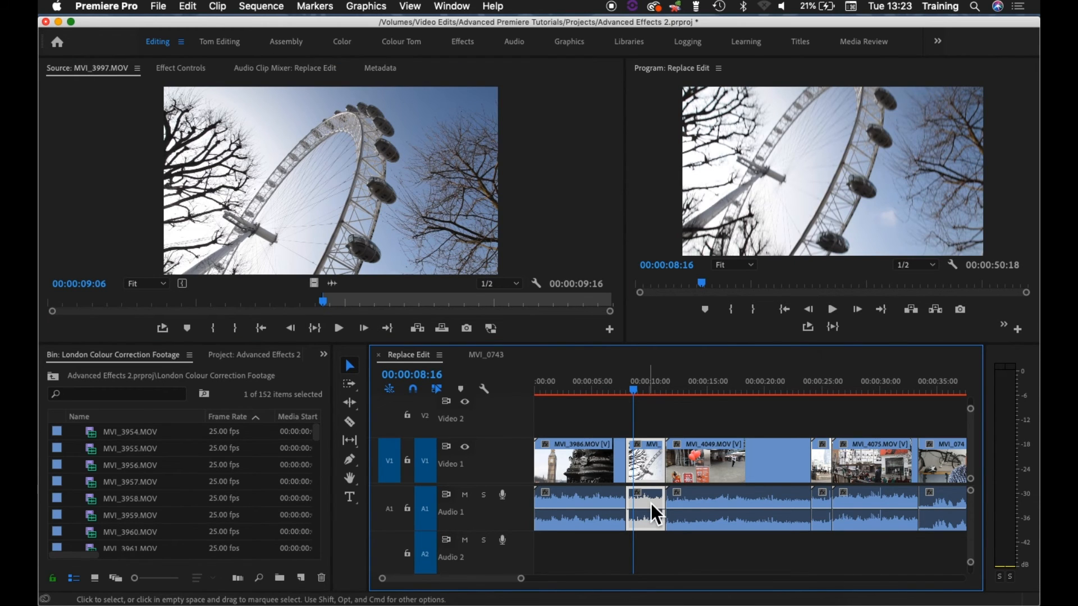
{"action": "mouse_move", "coordinate": [652, 512]}
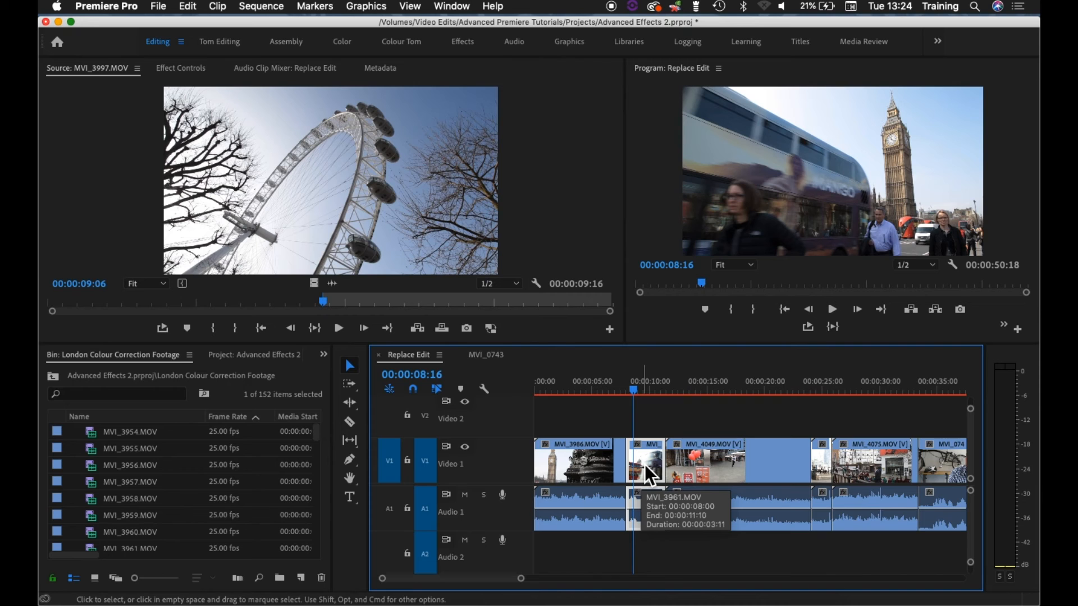
{"action": "right_click", "coordinate": [650, 443]}
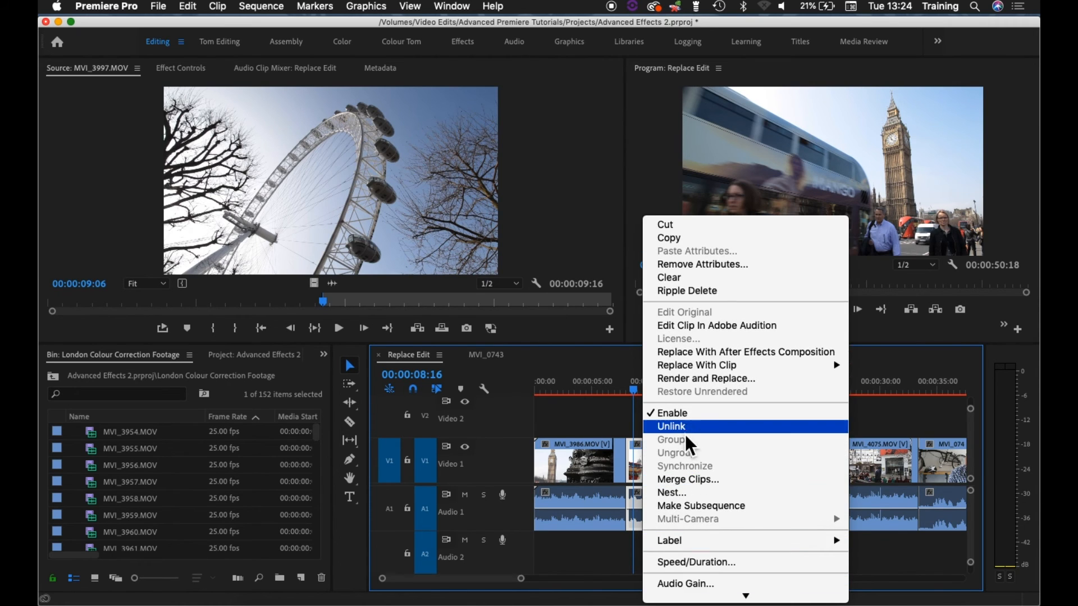
Unlink the short clip's video from its audio so the London Eye shot replaces only video.
{"action": "left_click", "coordinate": [671, 426]}
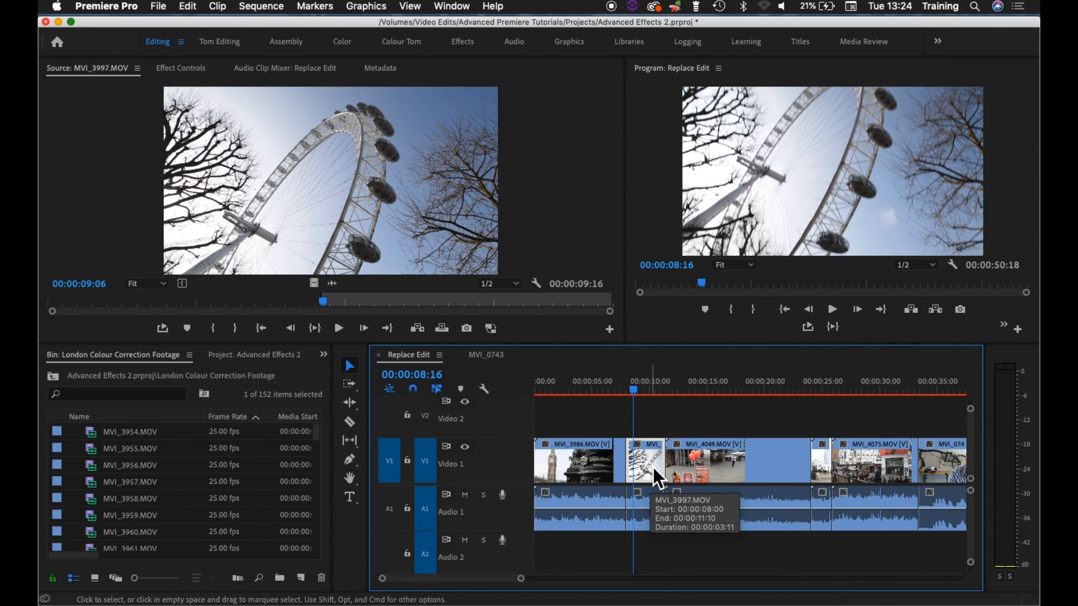
{"action": "mouse_move", "coordinate": [655, 481]}
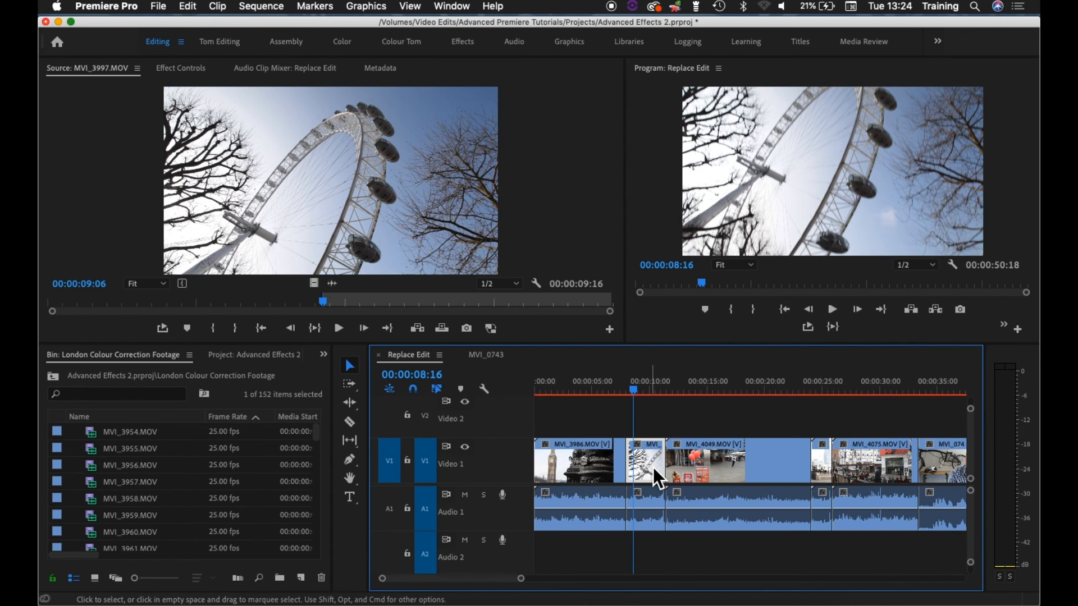